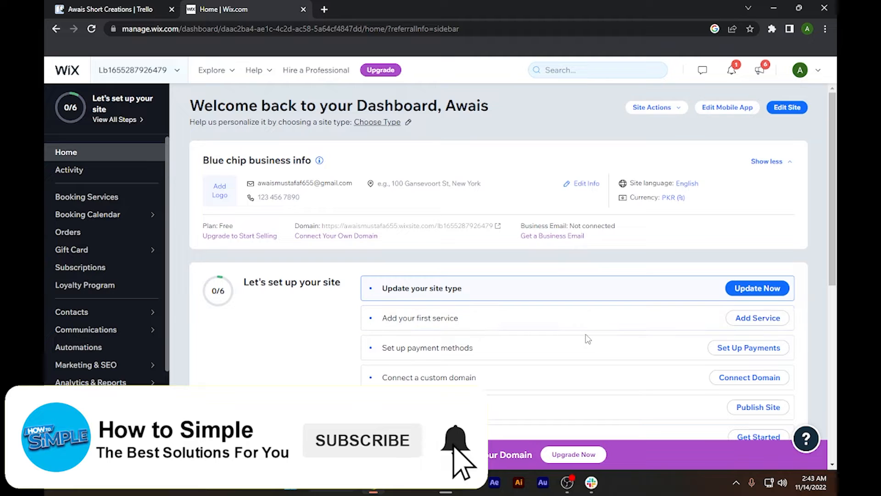
# Step: Scroll down the dashboard sidebar to Settings and open it
pyautogui.scroll(-3)
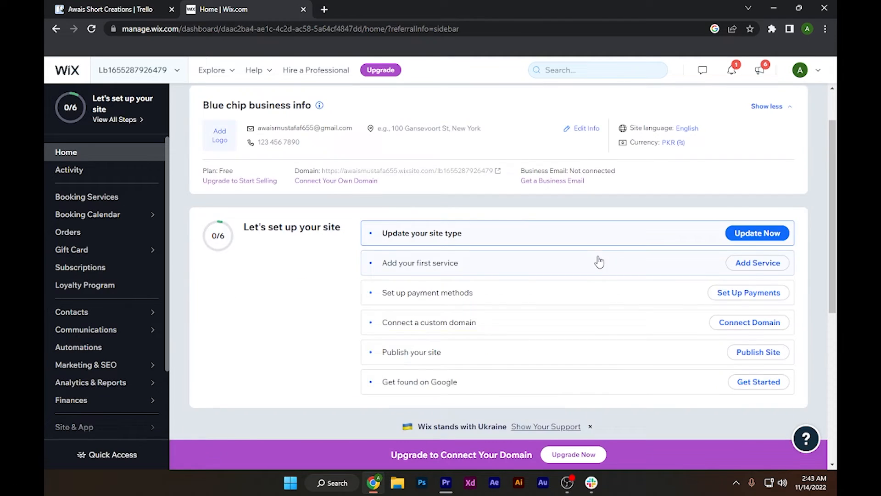
pyautogui.scroll(-3)
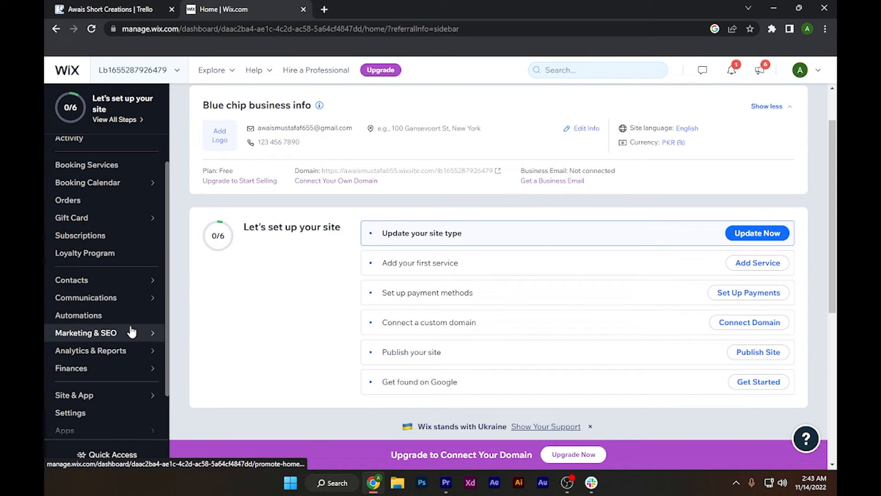
pyautogui.scroll(-3)
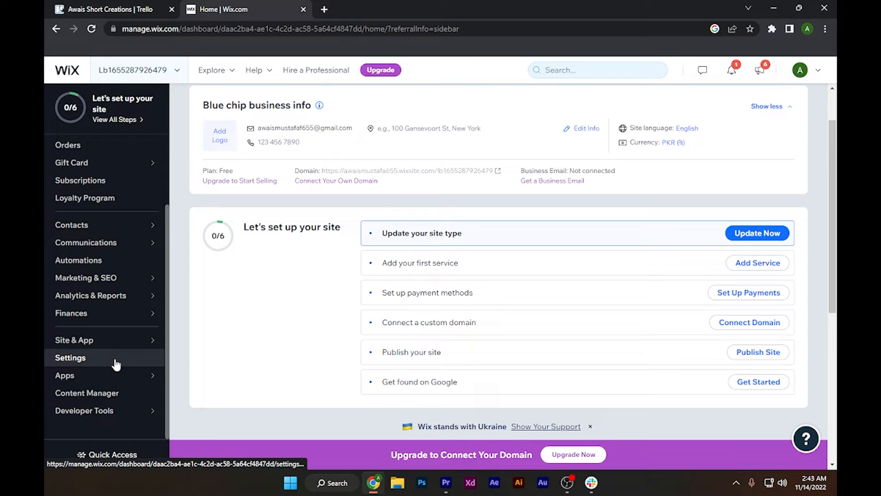
pyautogui.click(70, 357)
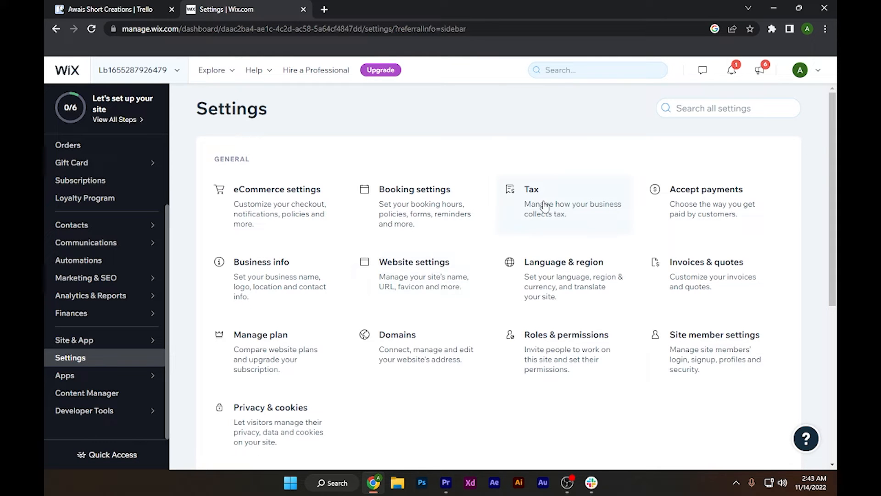
# Step: Open Tax settings and begin adding a new tax country
pyautogui.click(562, 201)
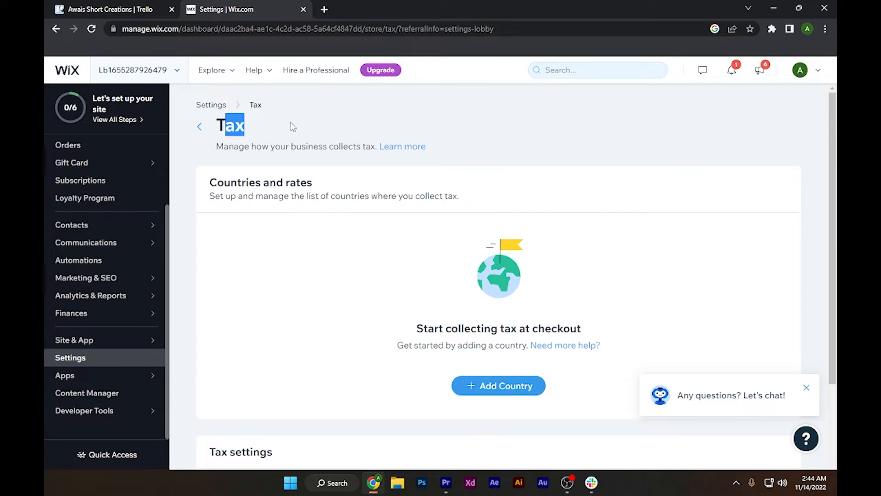
pyautogui.scroll(-3)
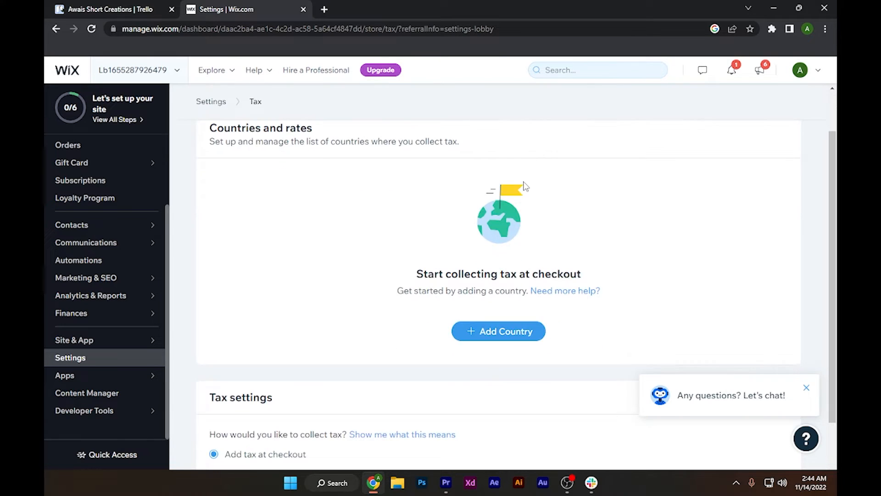
pyautogui.moveTo(437, 206)
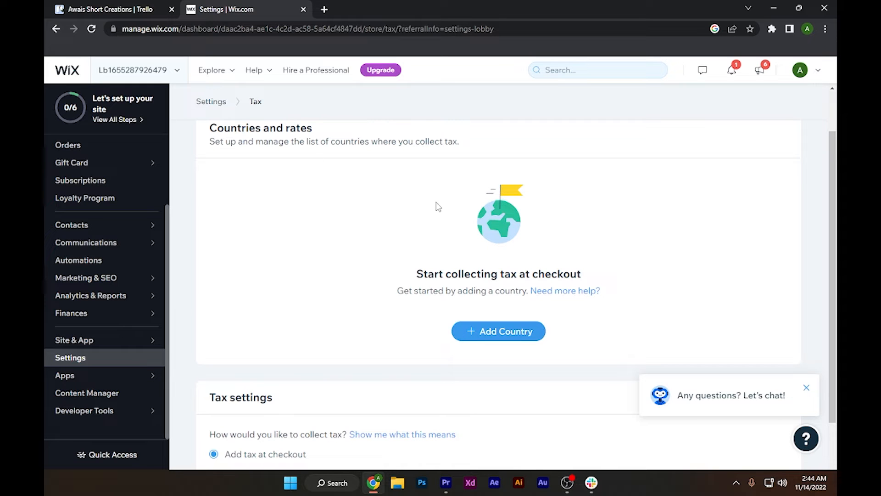
pyautogui.click(498, 331)
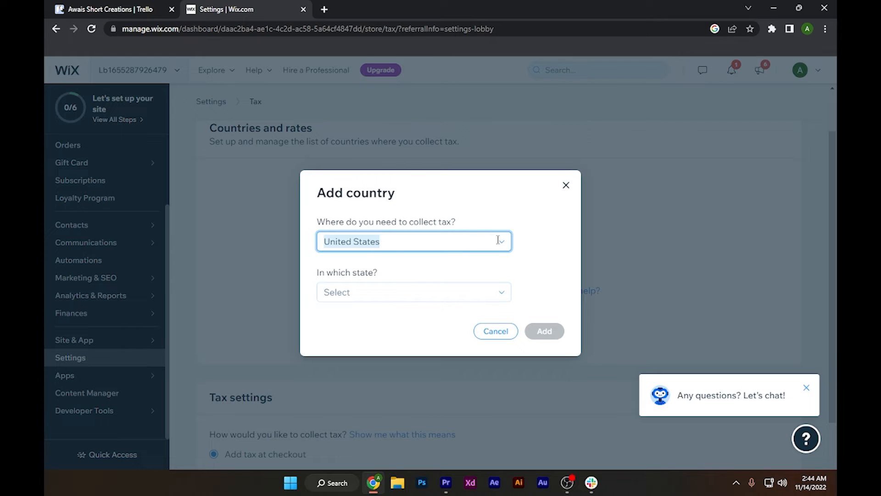
# Step: Choose United States as the country, check Arizona as the state, and add it
pyautogui.click(413, 241)
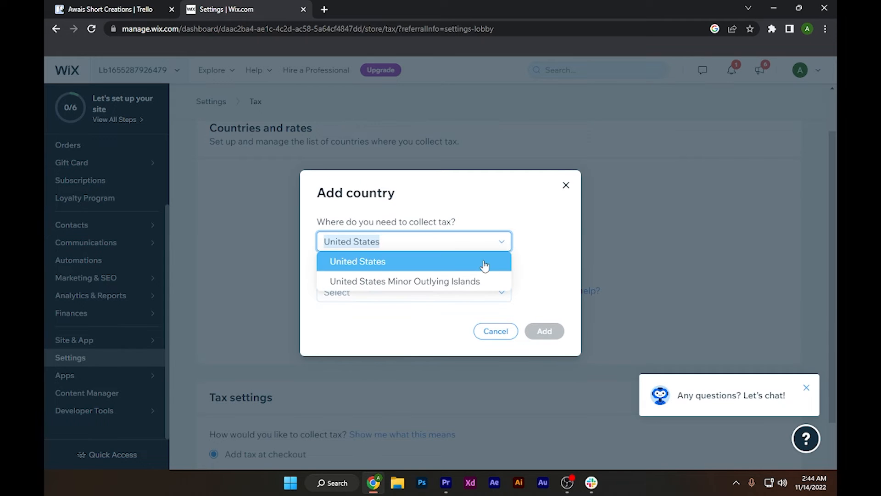
pyautogui.click(358, 261)
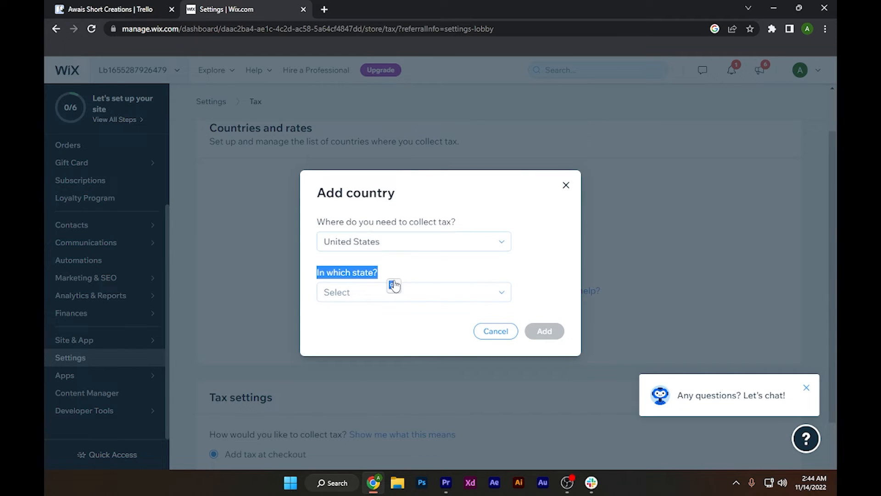
pyautogui.click(363, 351)
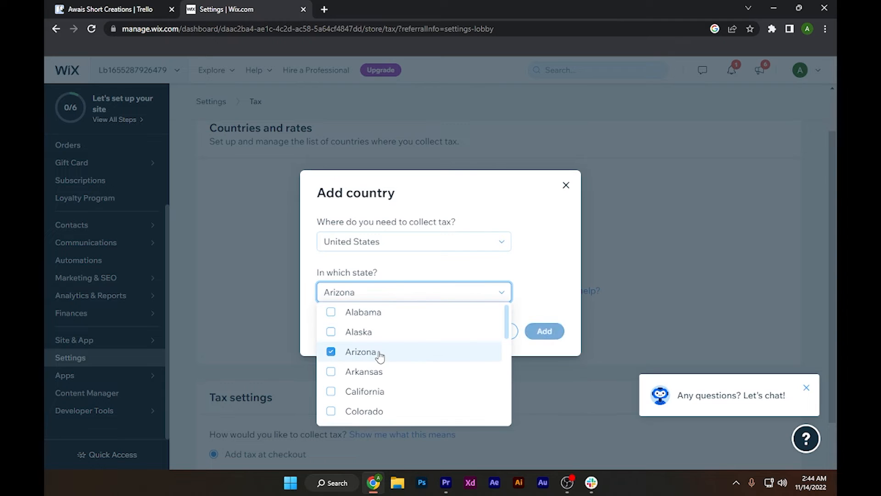
pyautogui.click(543, 330)
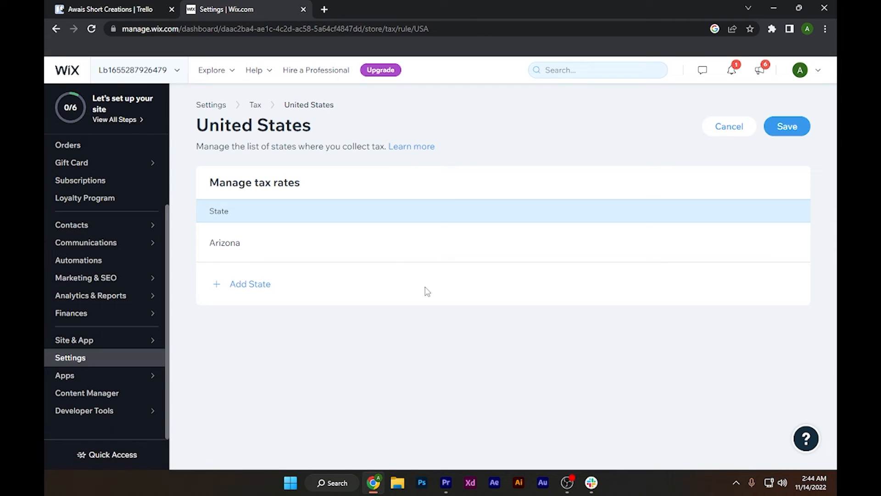
pyautogui.moveTo(386, 279)
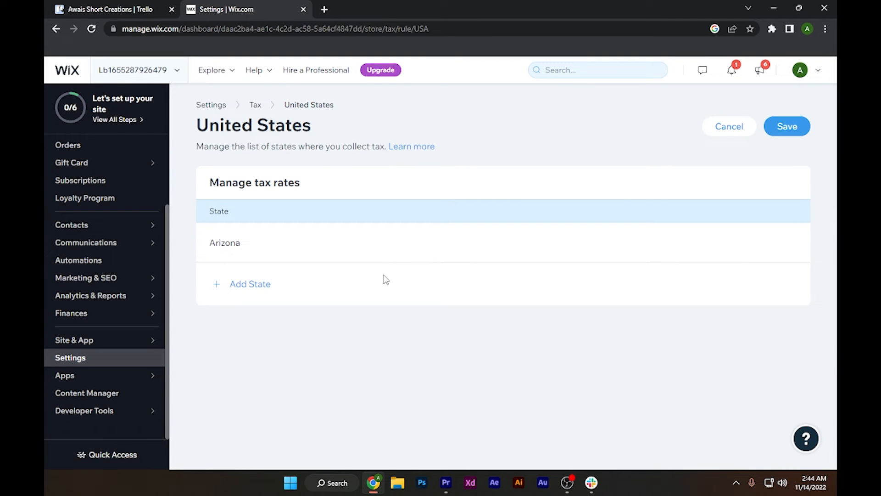